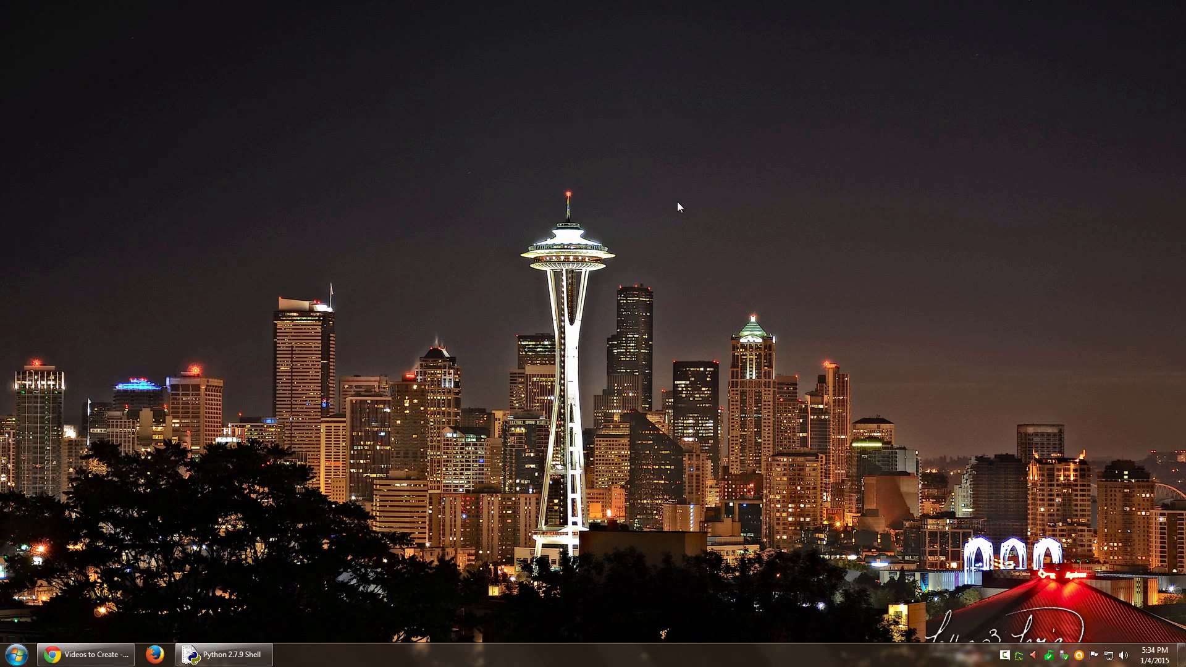
Step: Launch the Local Group Policy Editor from the Run dialog
click(13, 654)
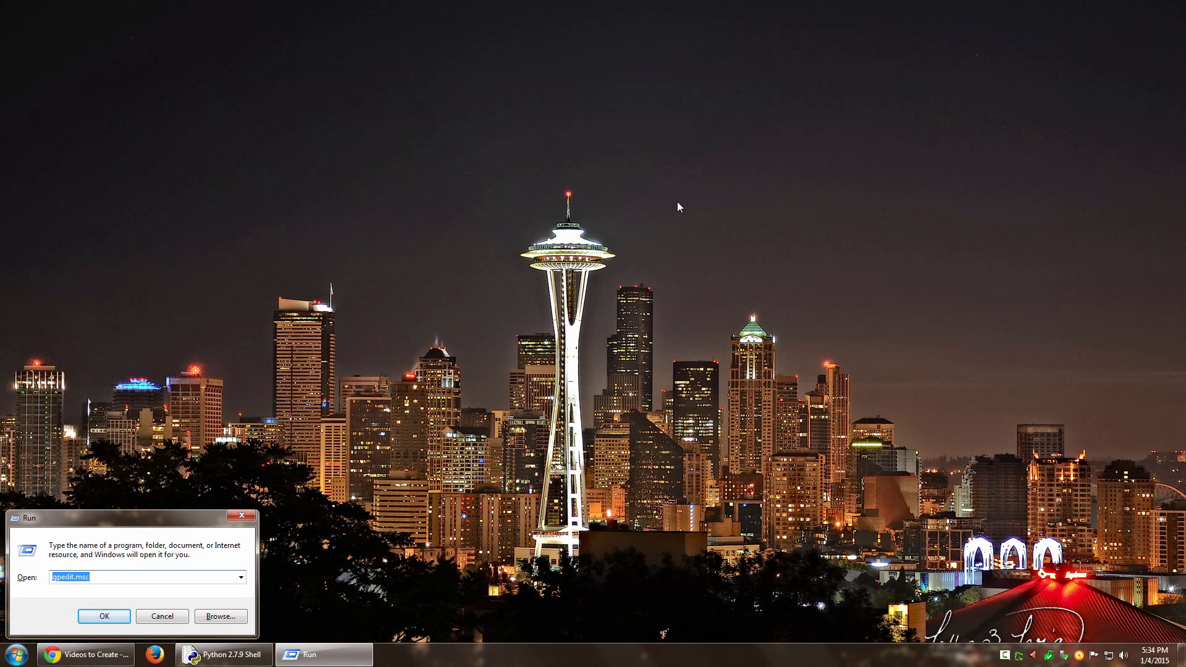
text(gl)
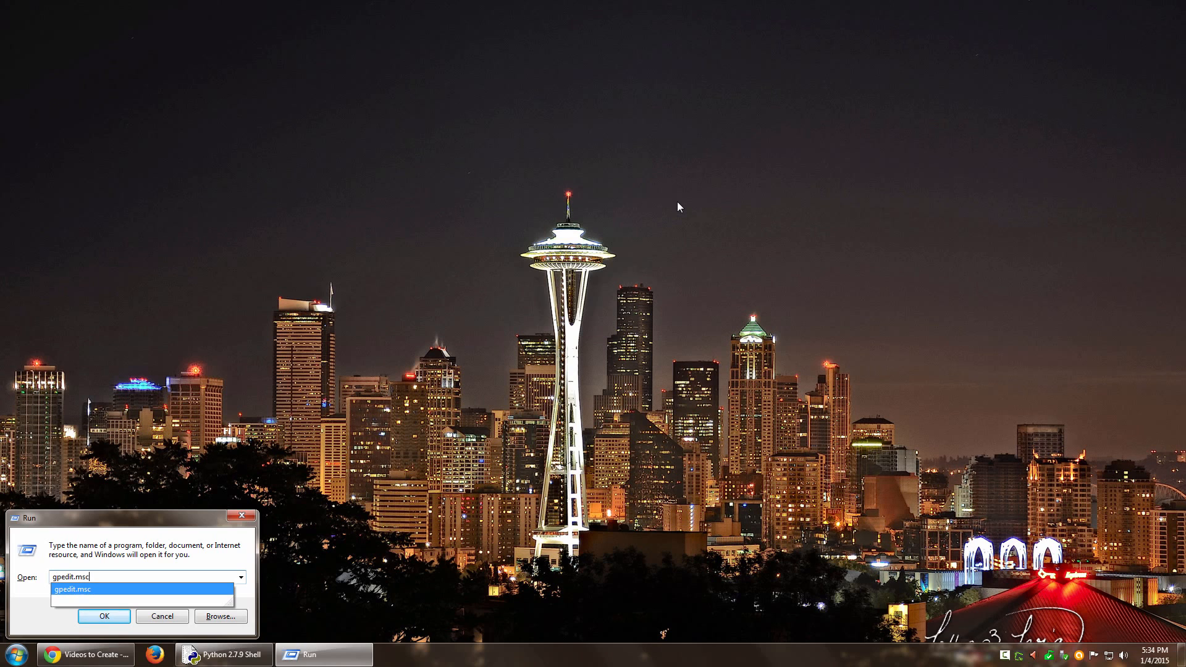
click(103, 616)
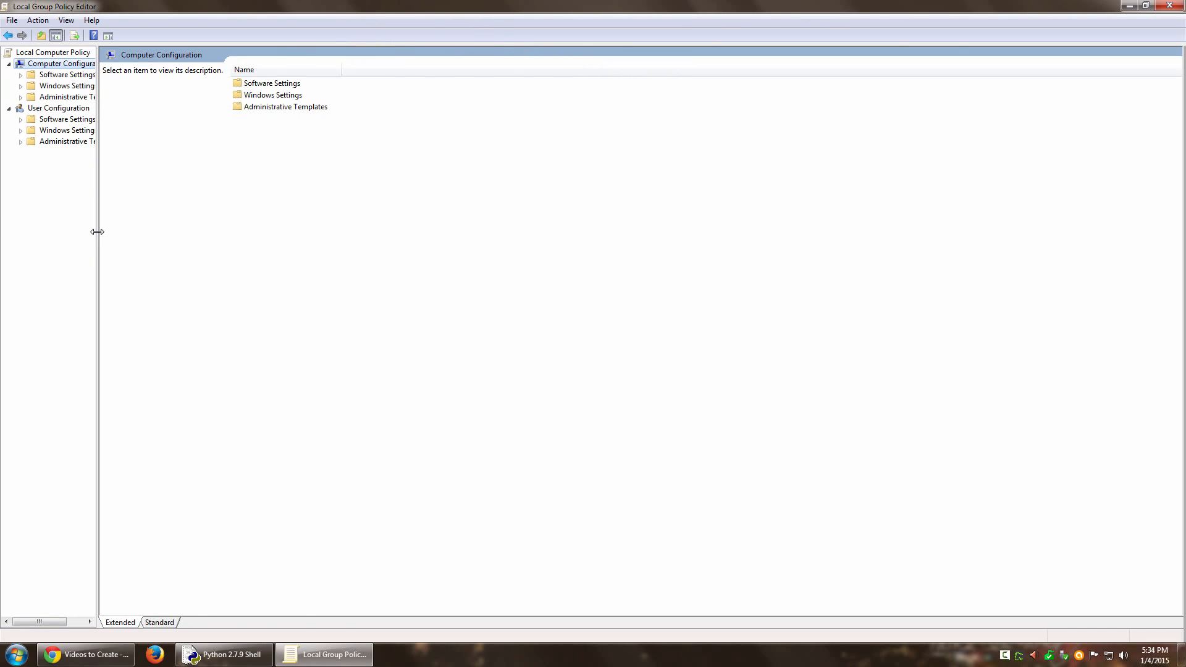
Step: Widen the tree pane and expand Windows Settings down to Security Settings under Computer Configuration
drag(99, 231, 268, 231)
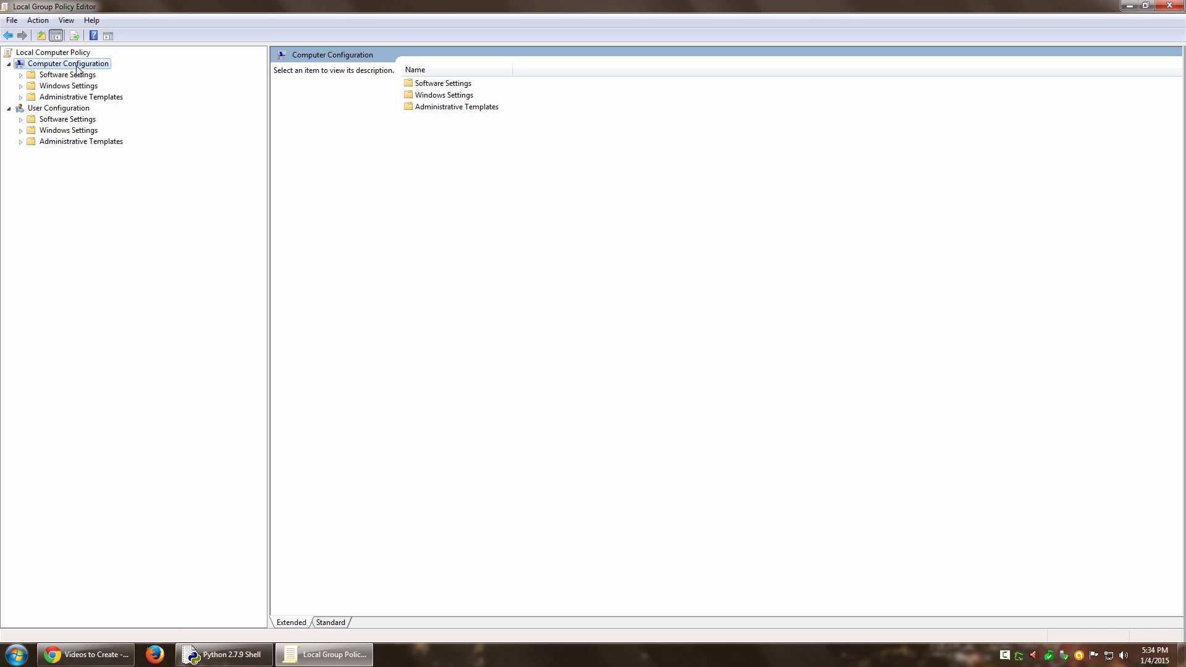
click(68, 85)
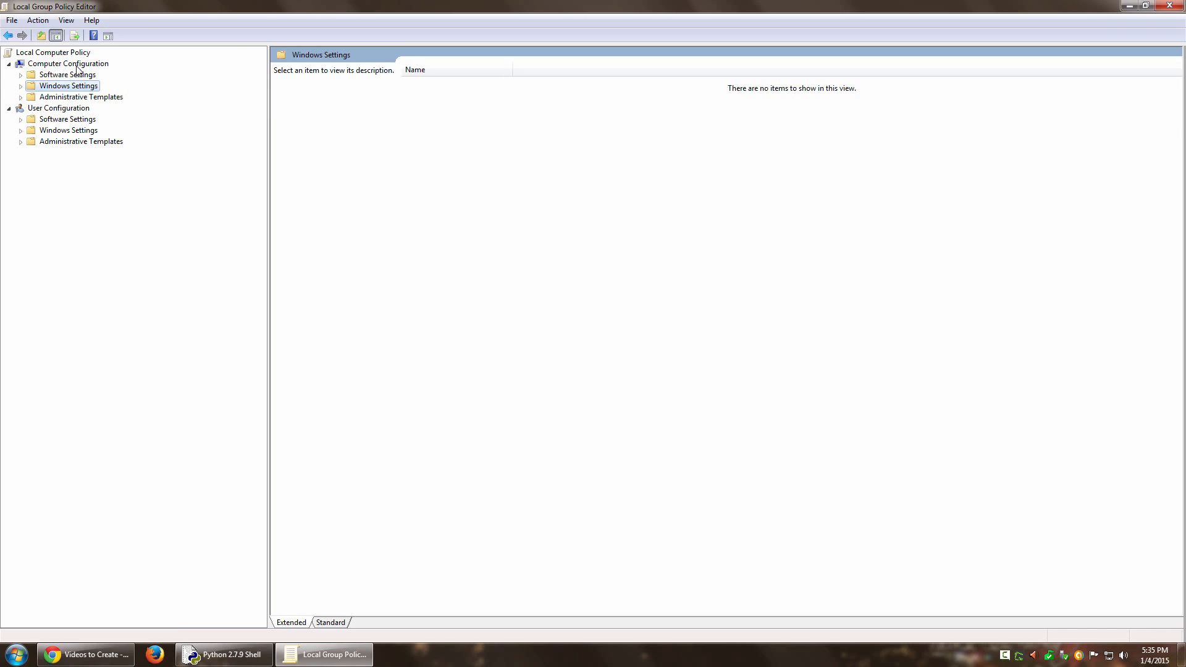
click(21, 86)
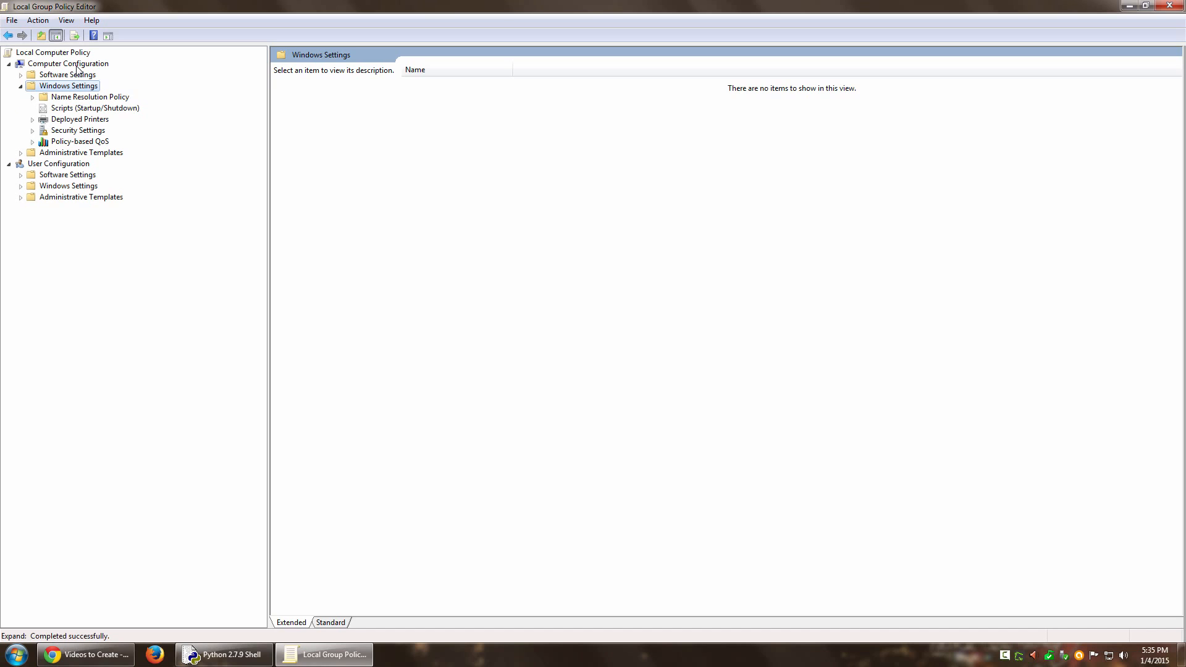
click(77, 130)
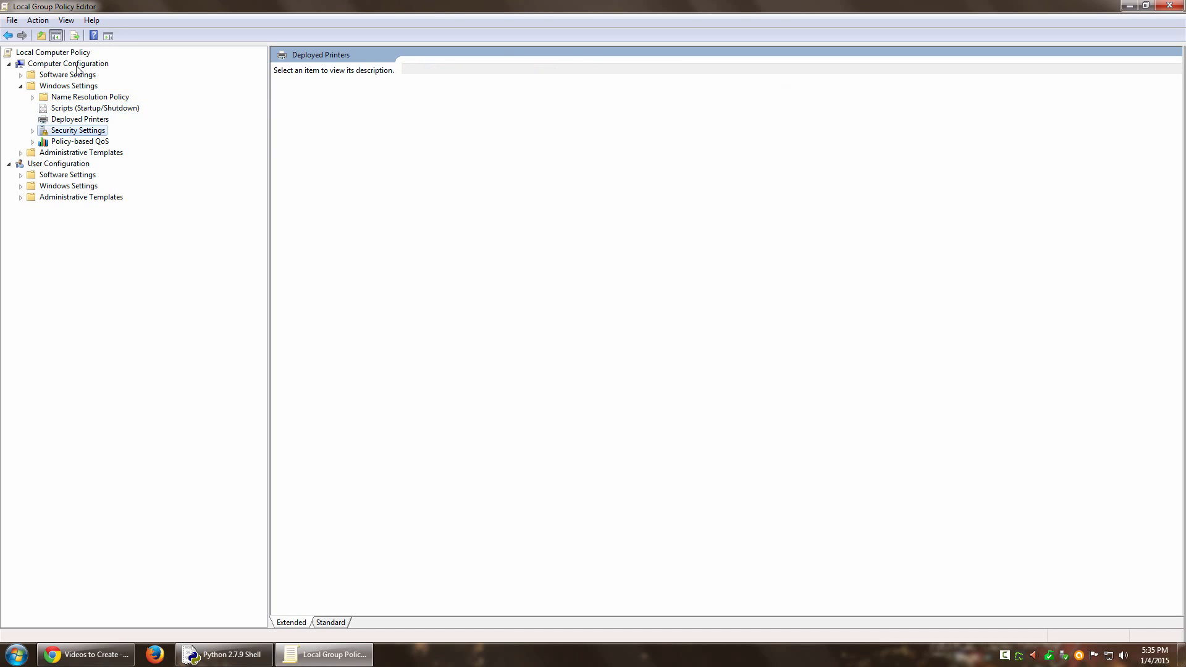
Step: Expand Security Settings > Local Policies and list the Security Options policies
click(33, 129)
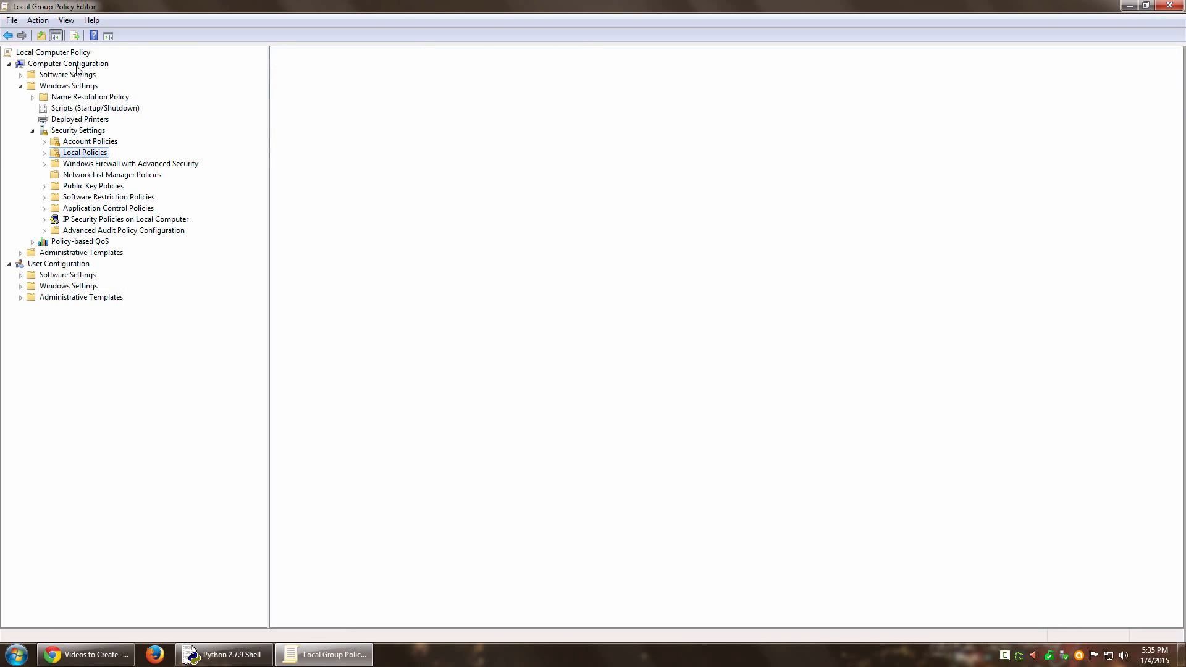
click(44, 152)
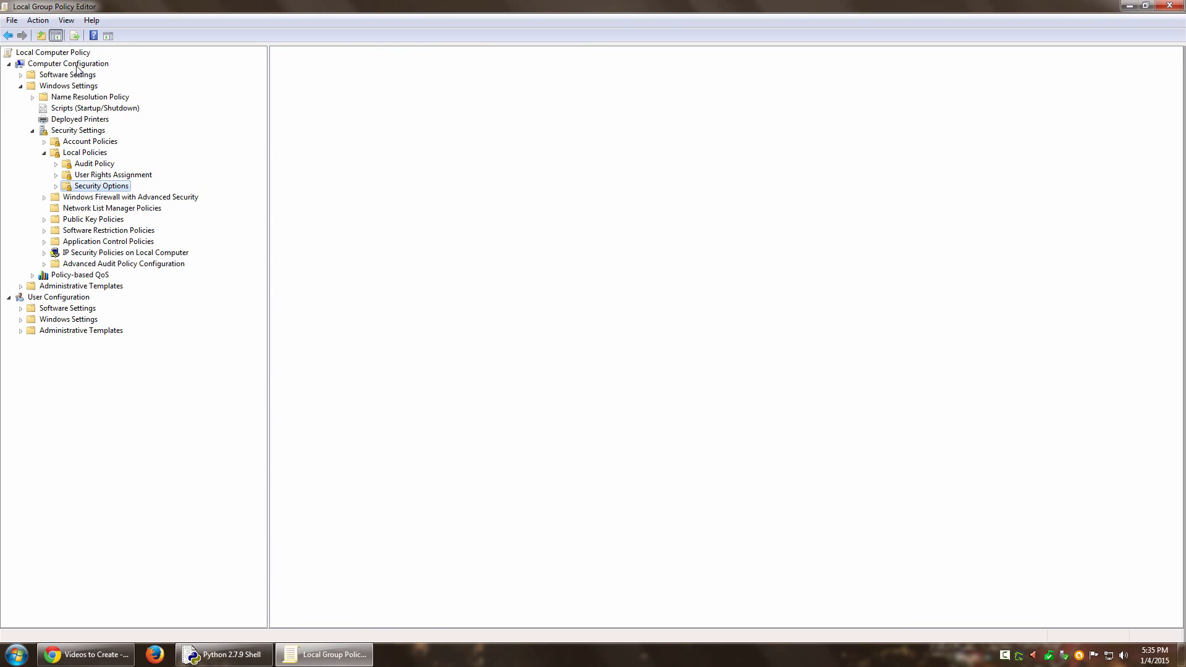
click(101, 187)
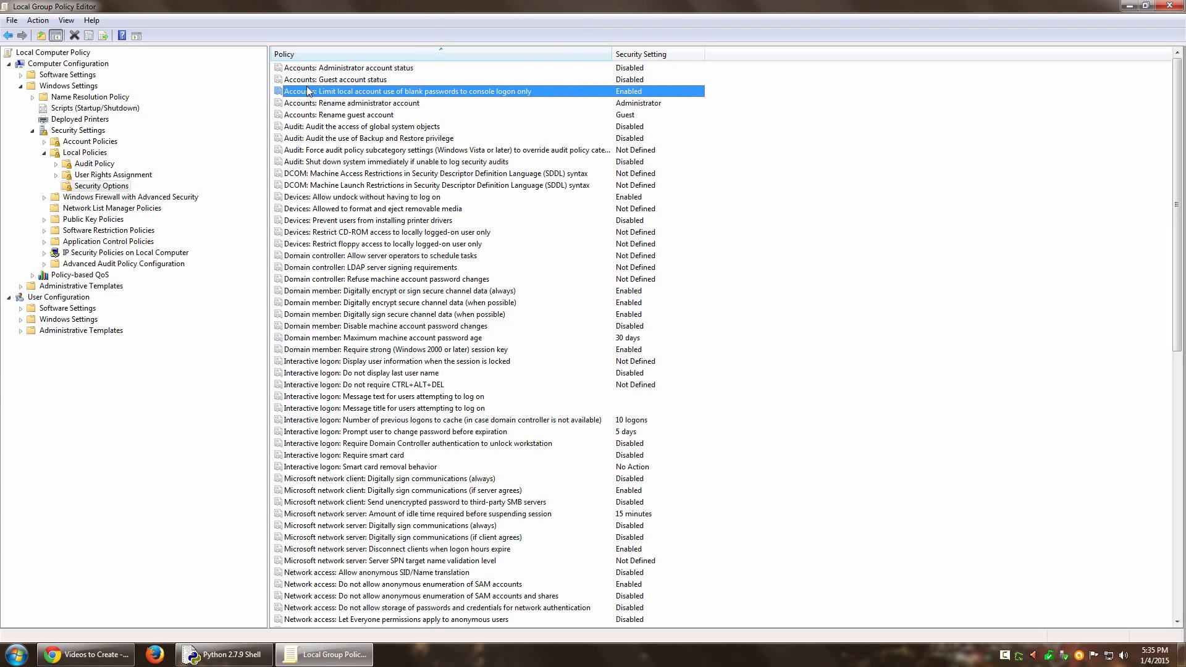
mouse_move(413, 99)
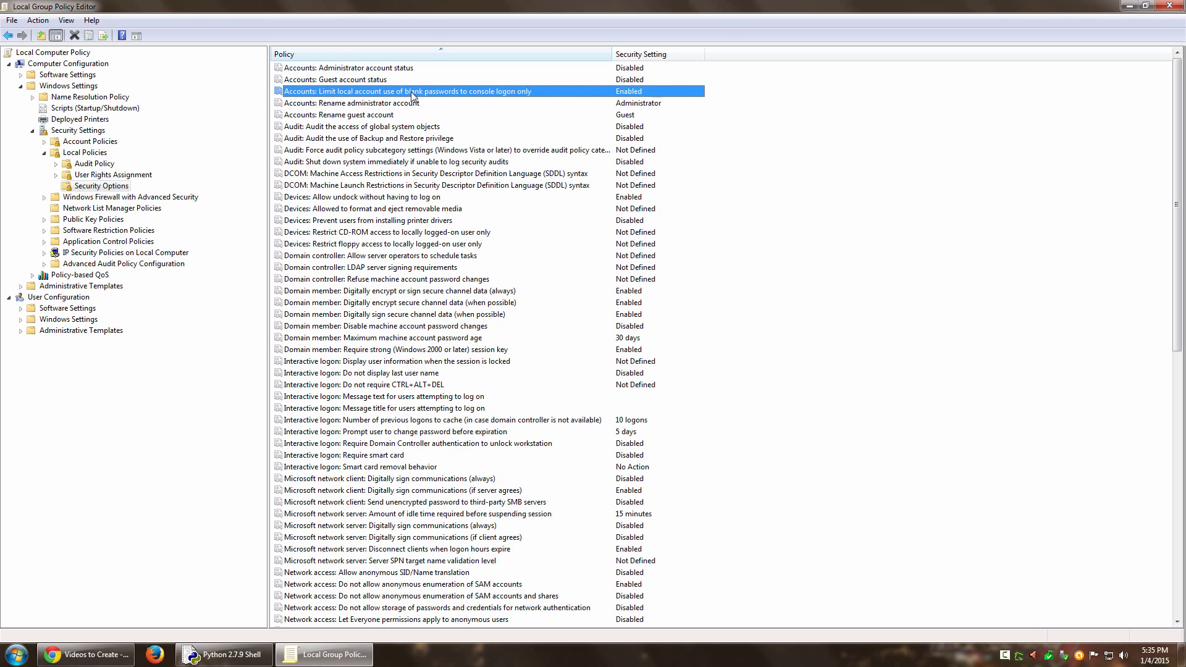
mouse_move(526, 100)
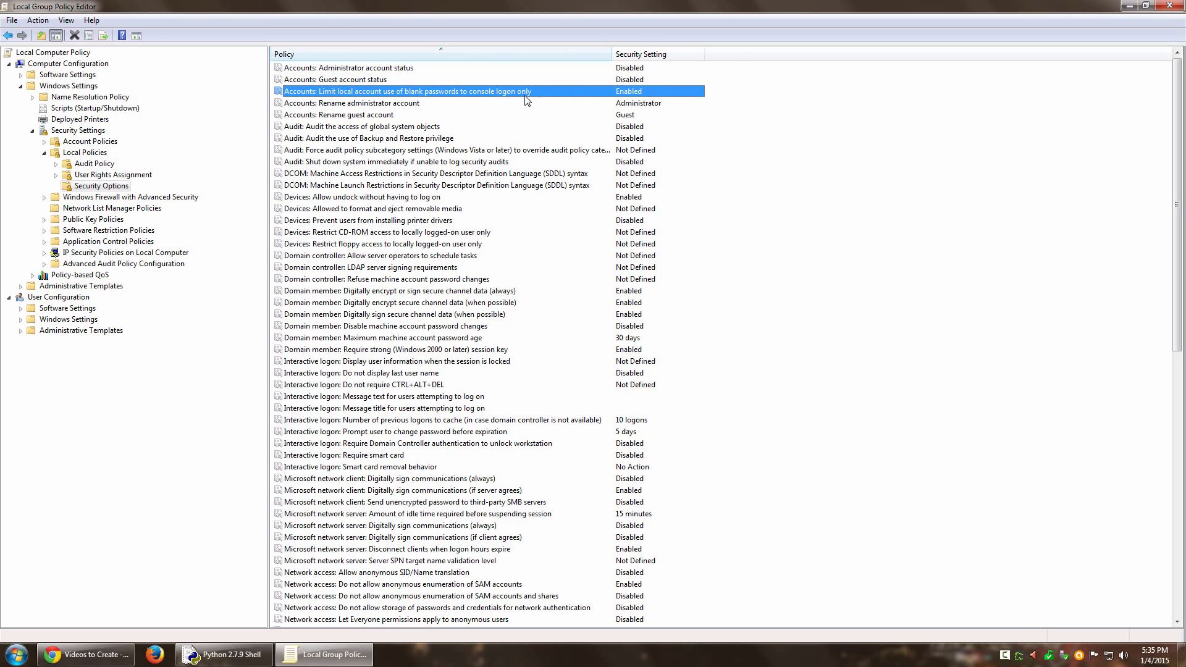
mouse_move(631, 100)
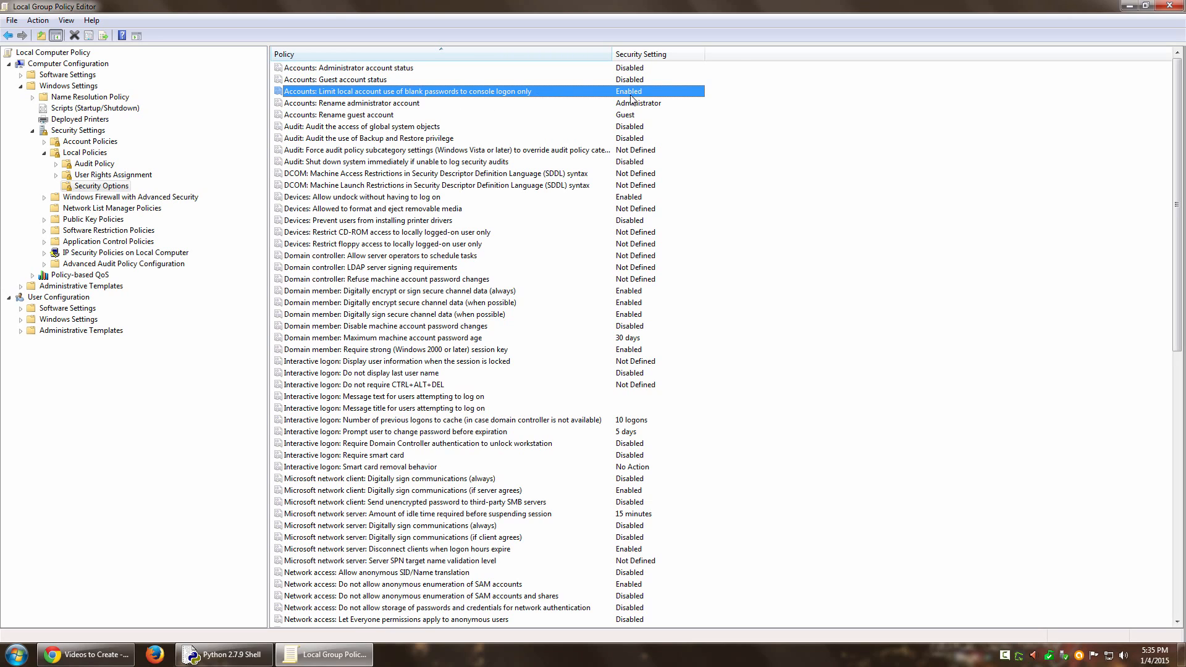
Step: Review the Explain text of the blank-passwords console logon policy, then reopen its properties
double_click(407, 91)
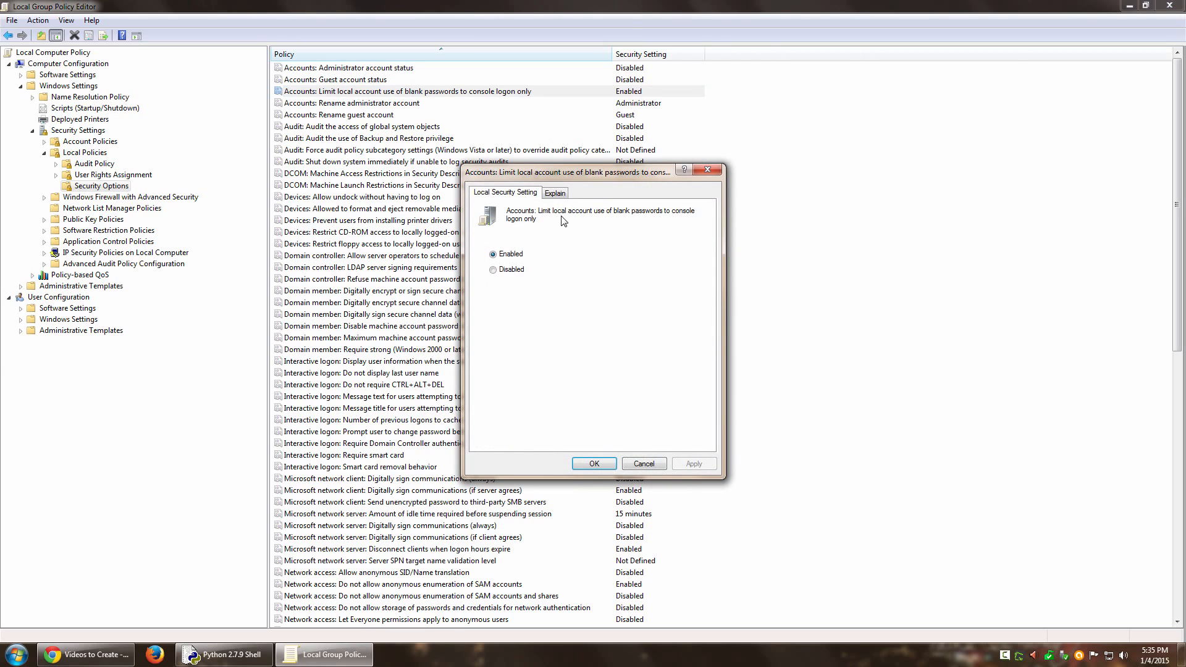
click(555, 193)
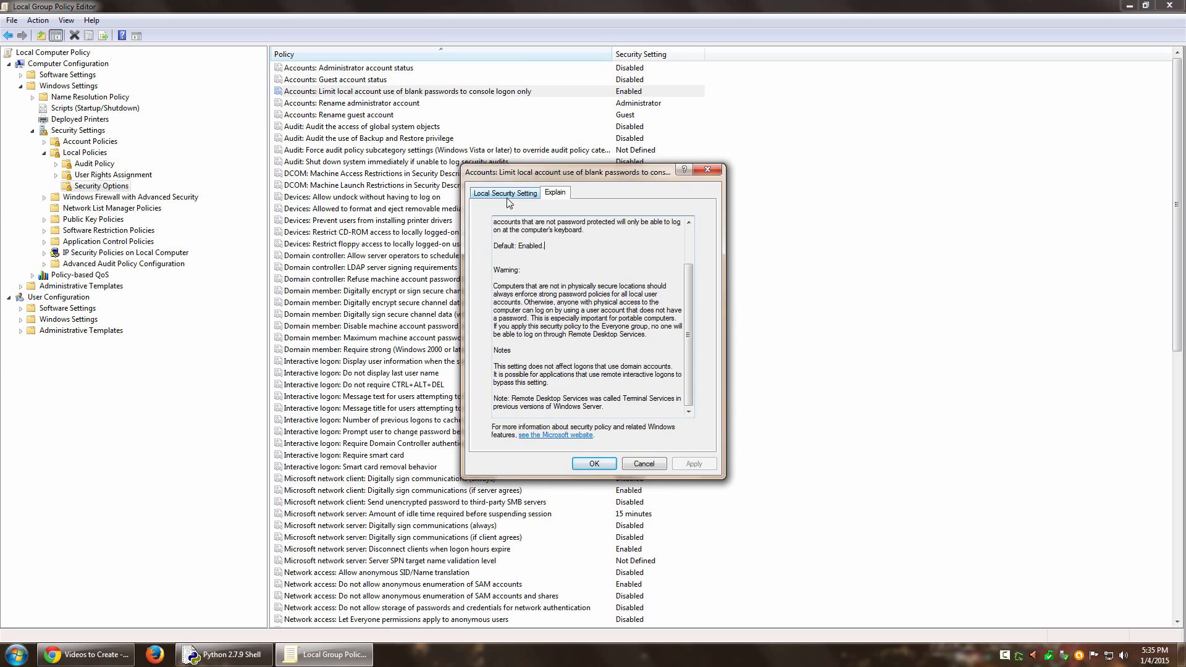
click(593, 464)
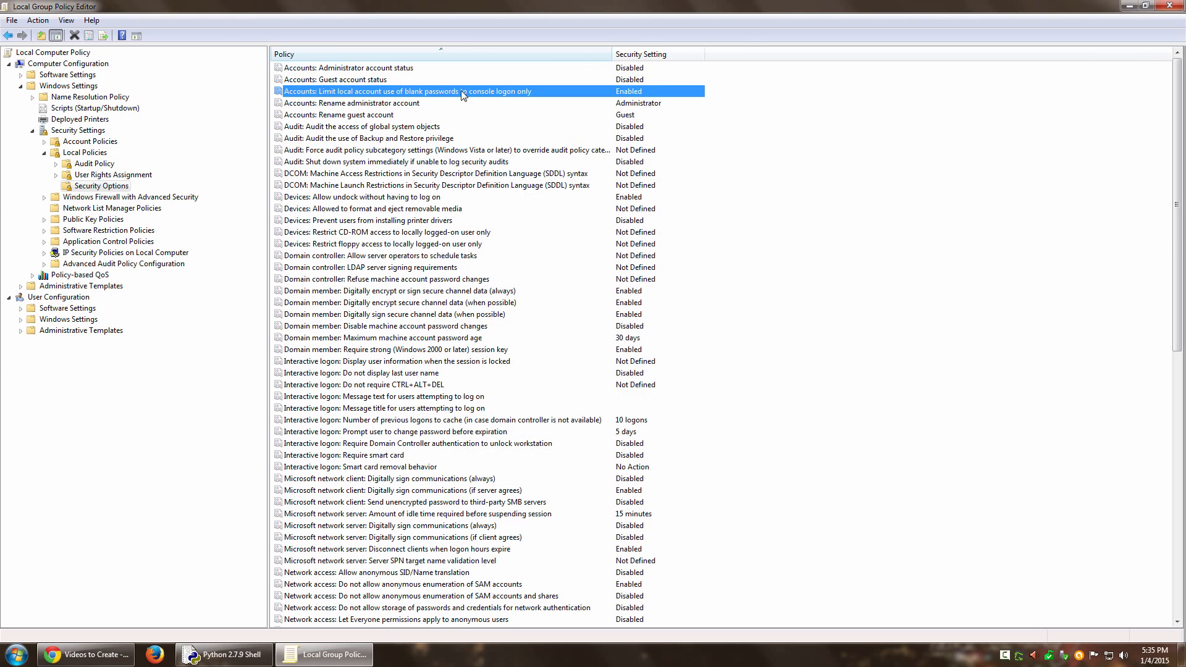
double_click(416, 91)
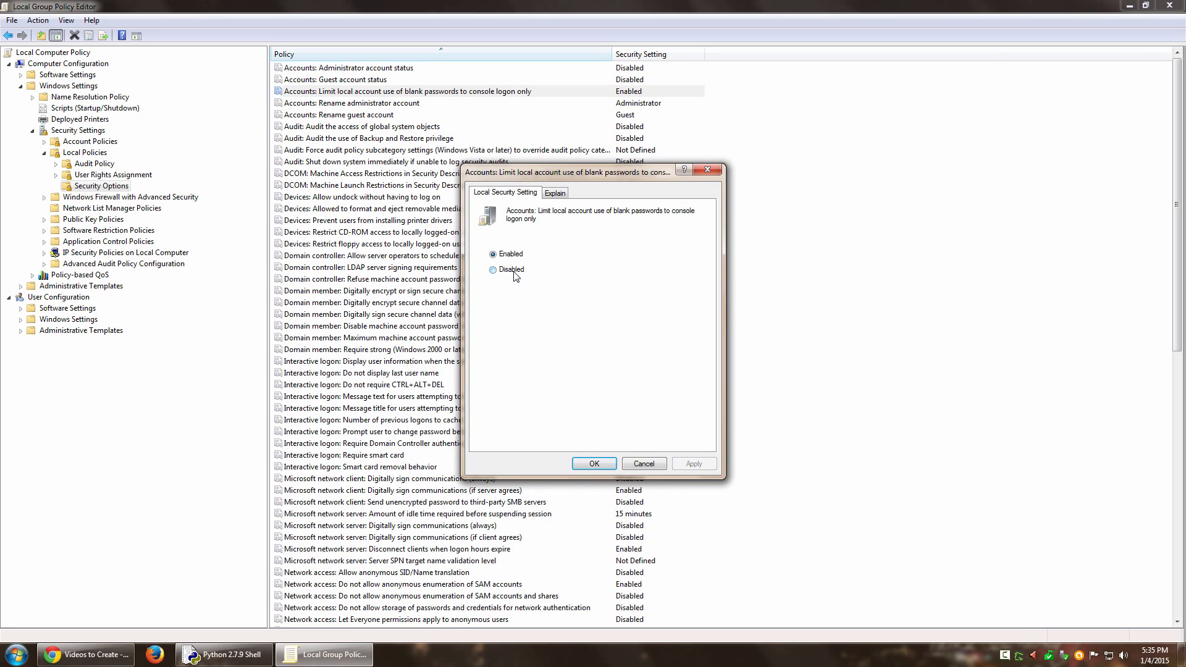
Step: Set the blank-passwords console logon policy to Disabled and apply it
click(493, 270)
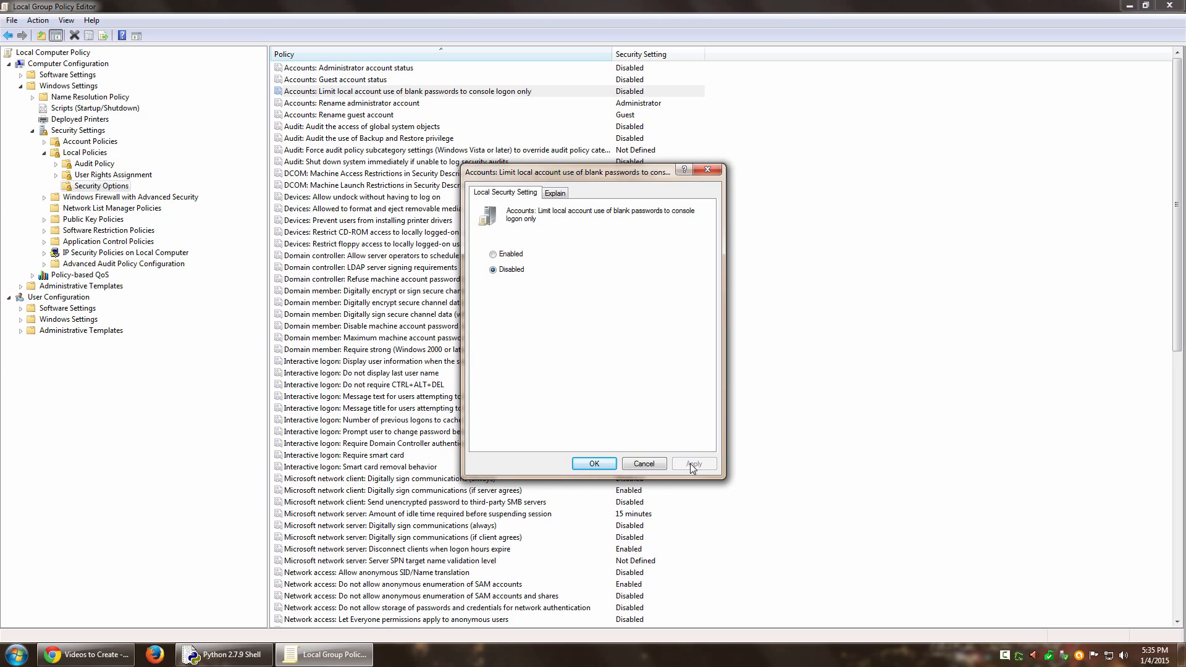
click(594, 463)
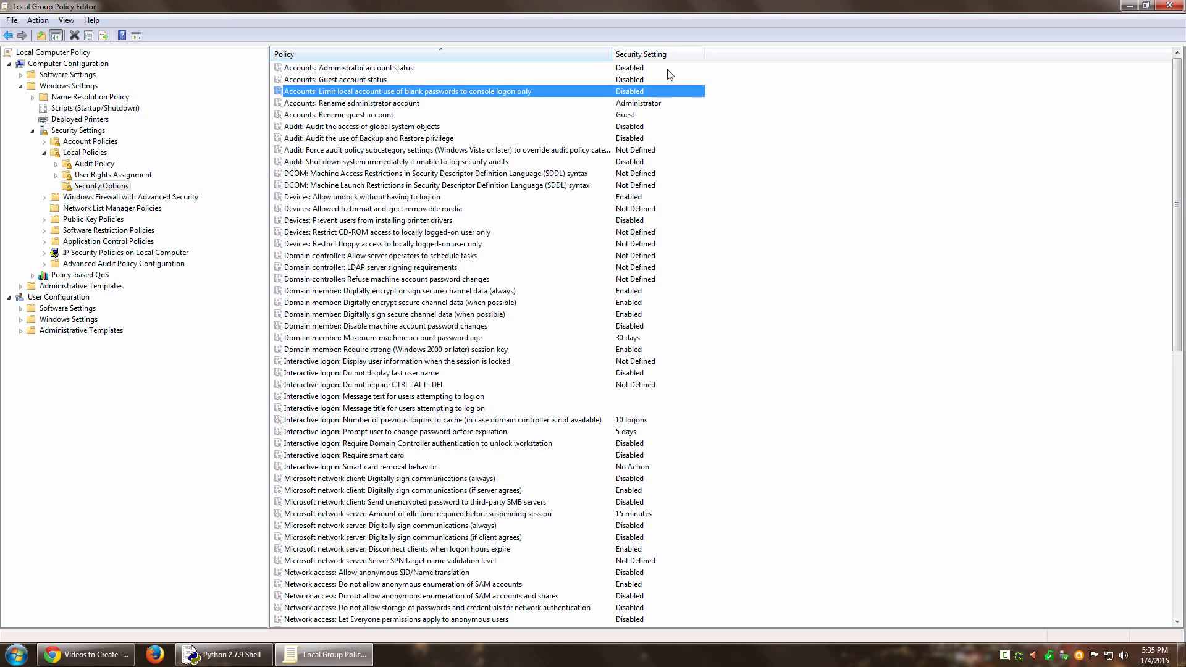
mouse_move(540, 110)
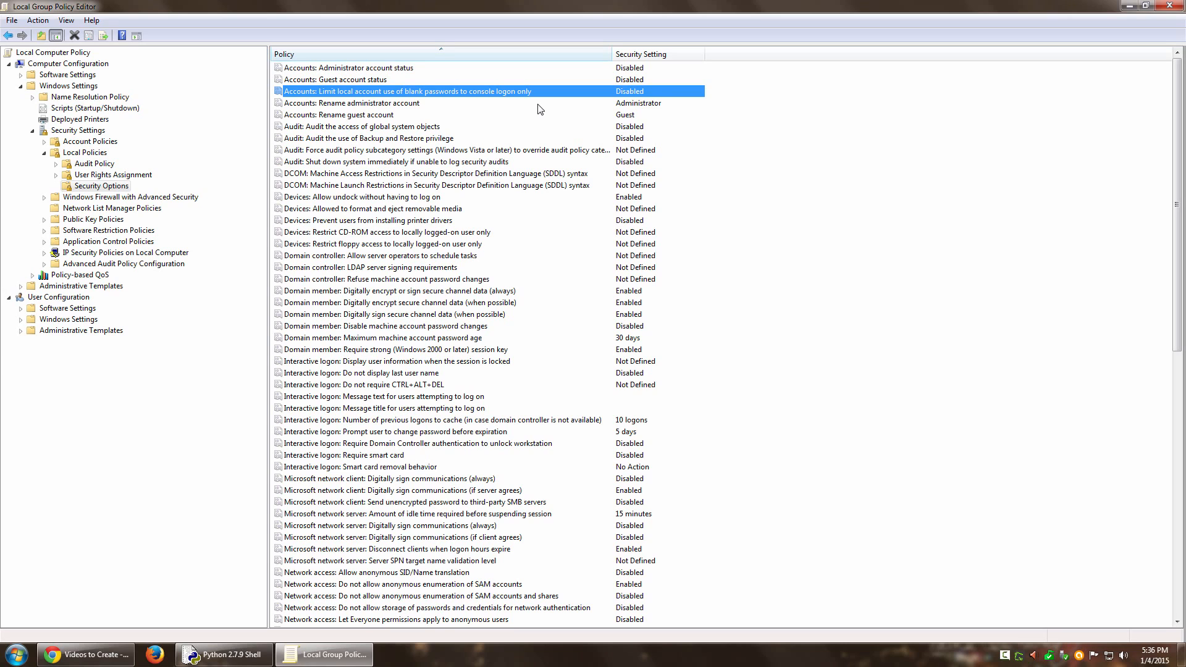
mouse_move(481, 97)
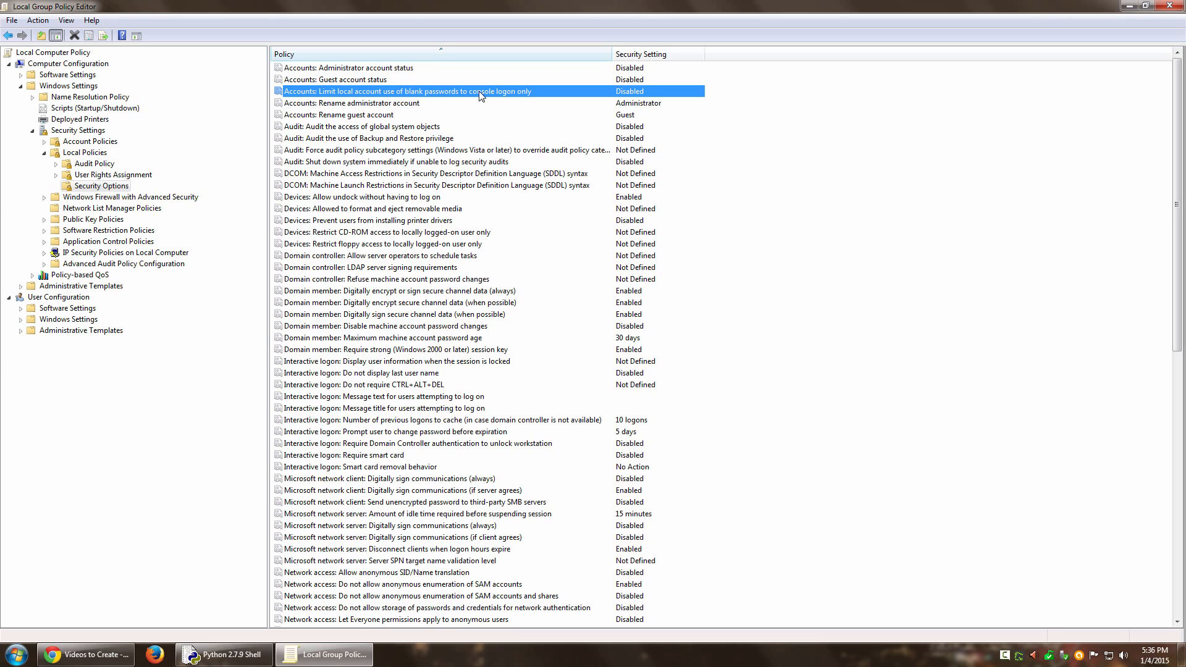
Step: Reopen the policy's properties to confirm it remains Disabled
double_click(405, 90)
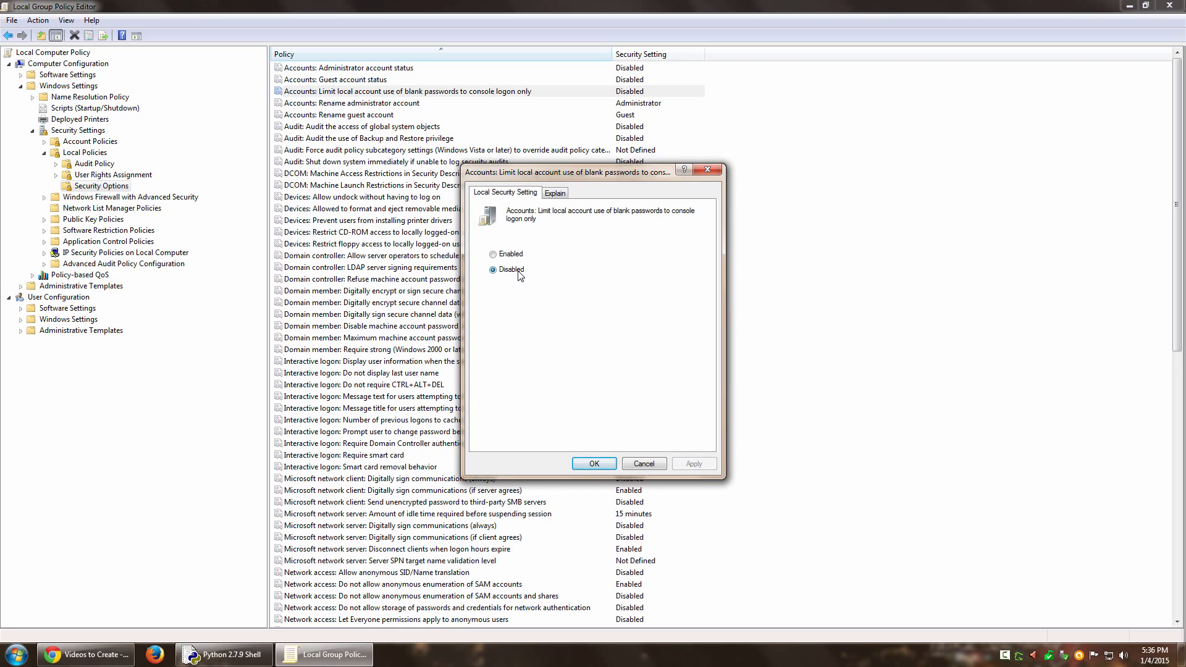
mouse_move(684, 499)
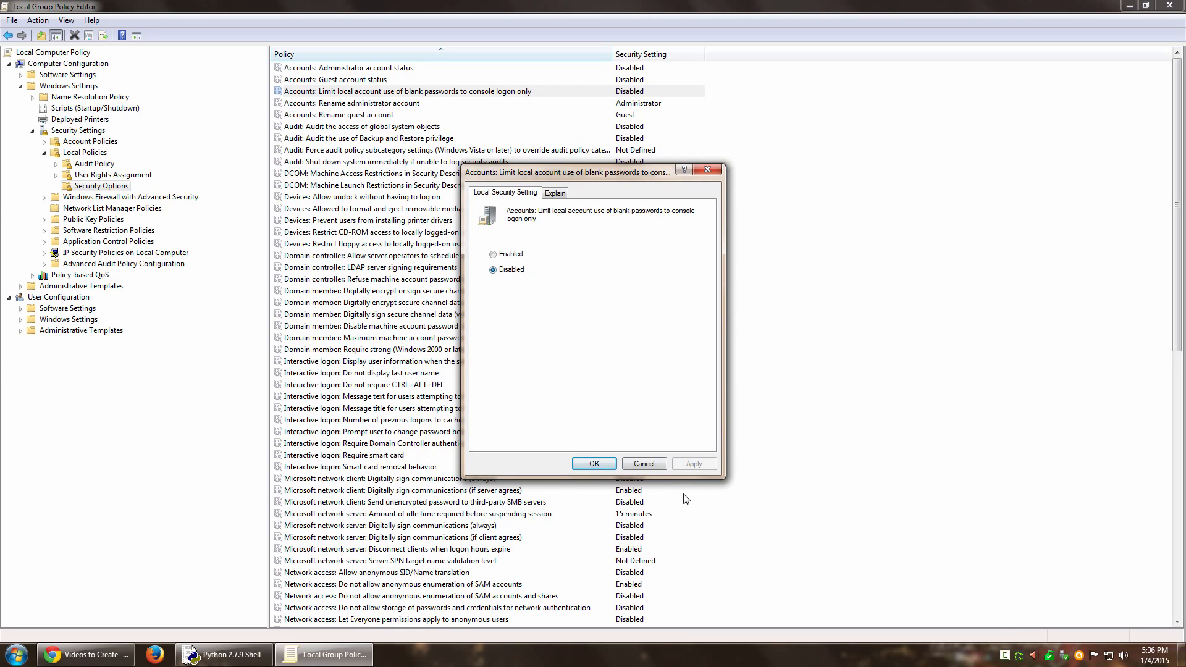
click(593, 464)
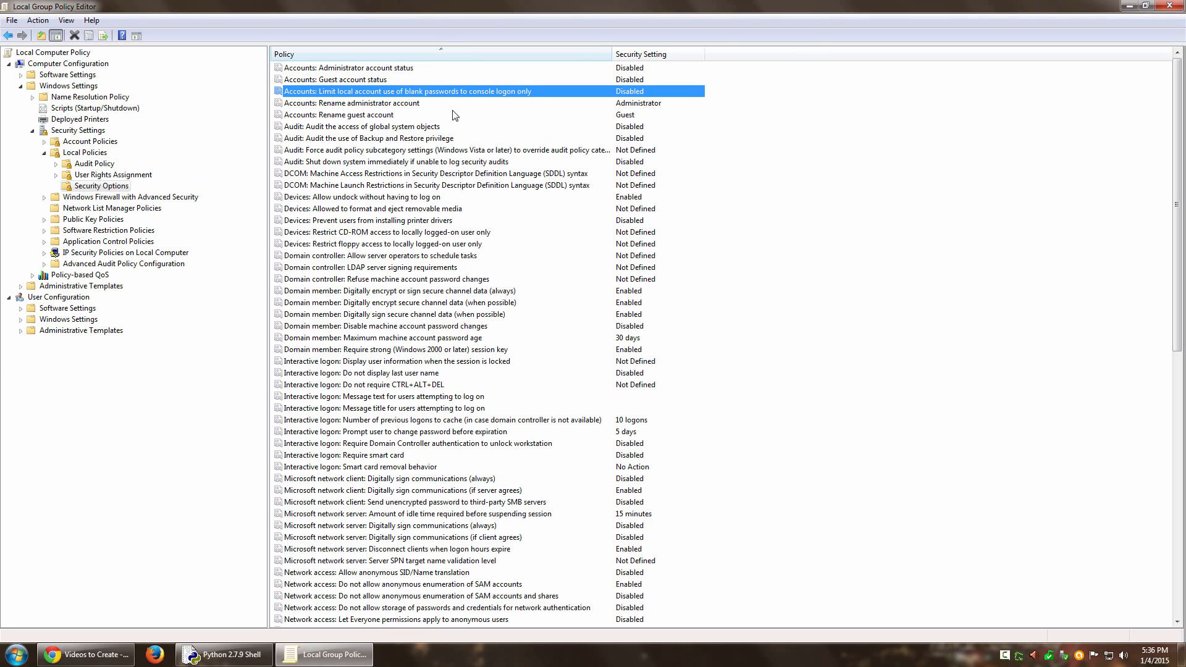
mouse_move(485, 220)
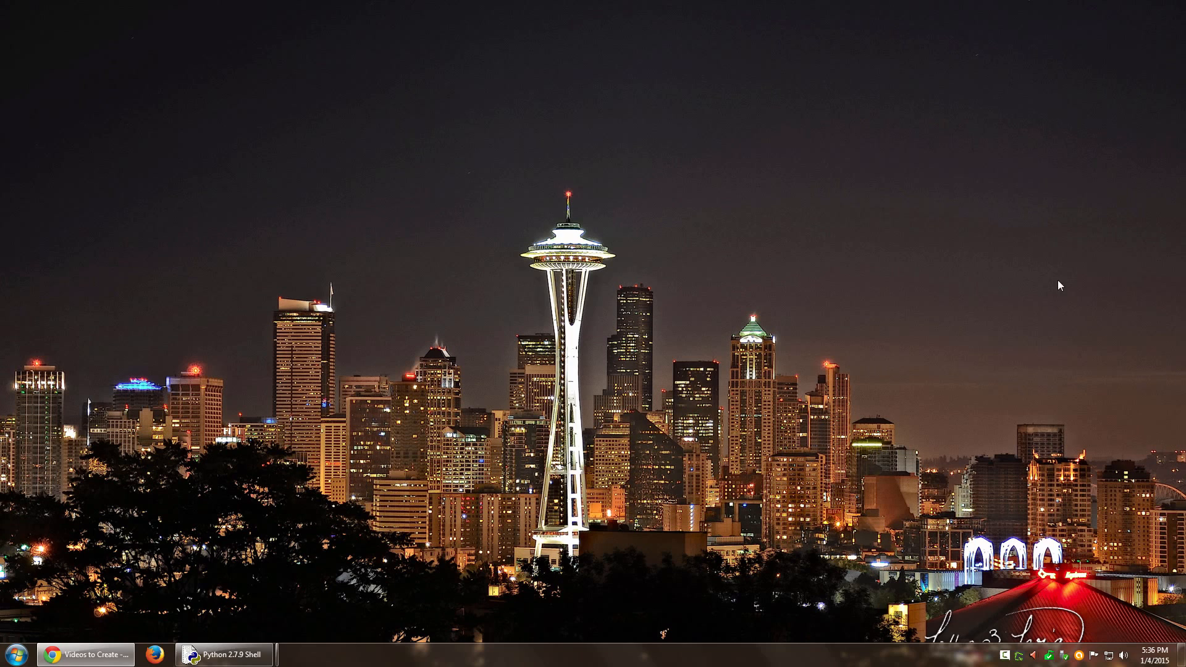
mouse_move(1036, 320)
text(regedit)
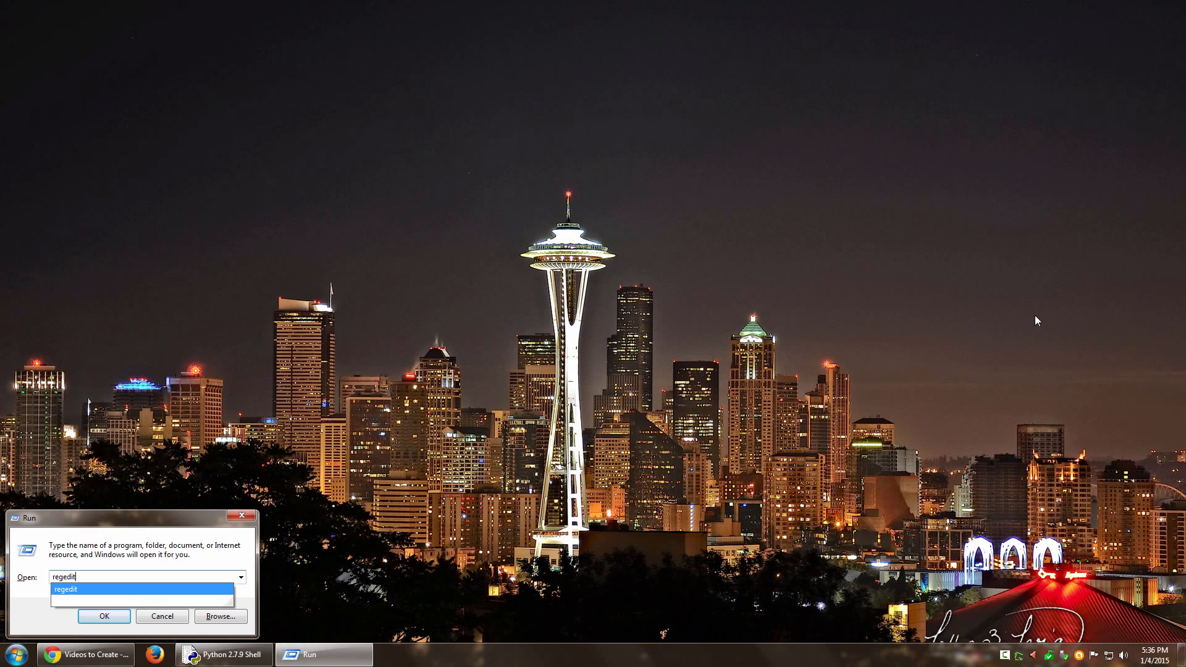
Step: Launch Registry Editor from the Run dialog
click(104, 615)
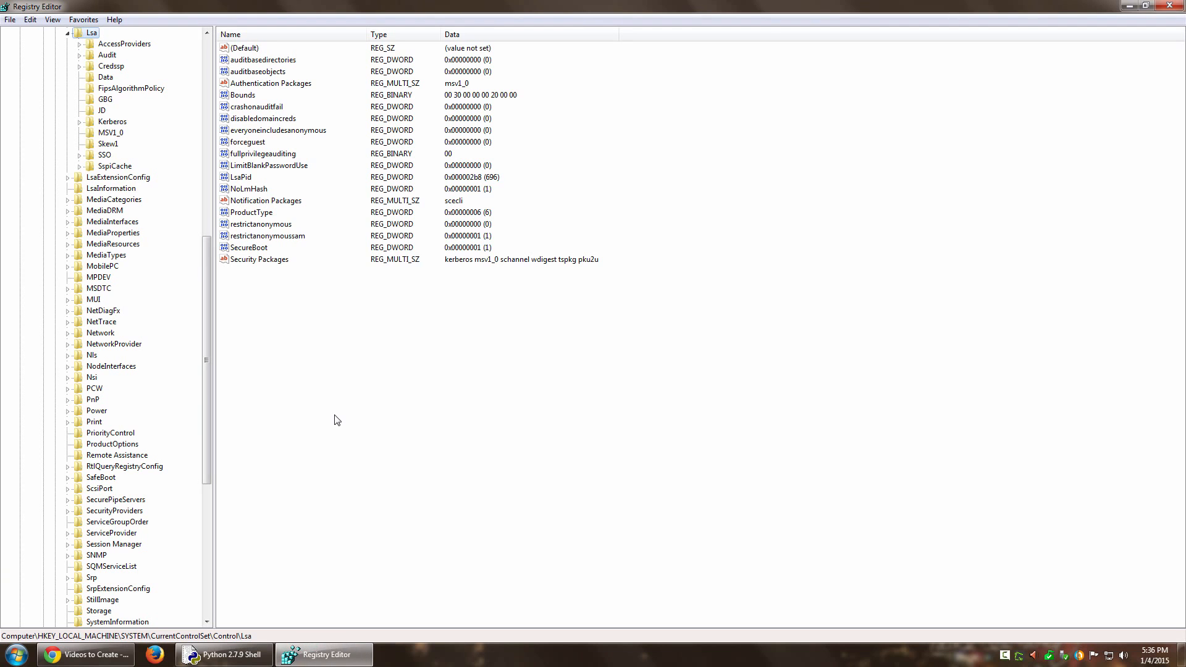
mouse_move(246, 142)
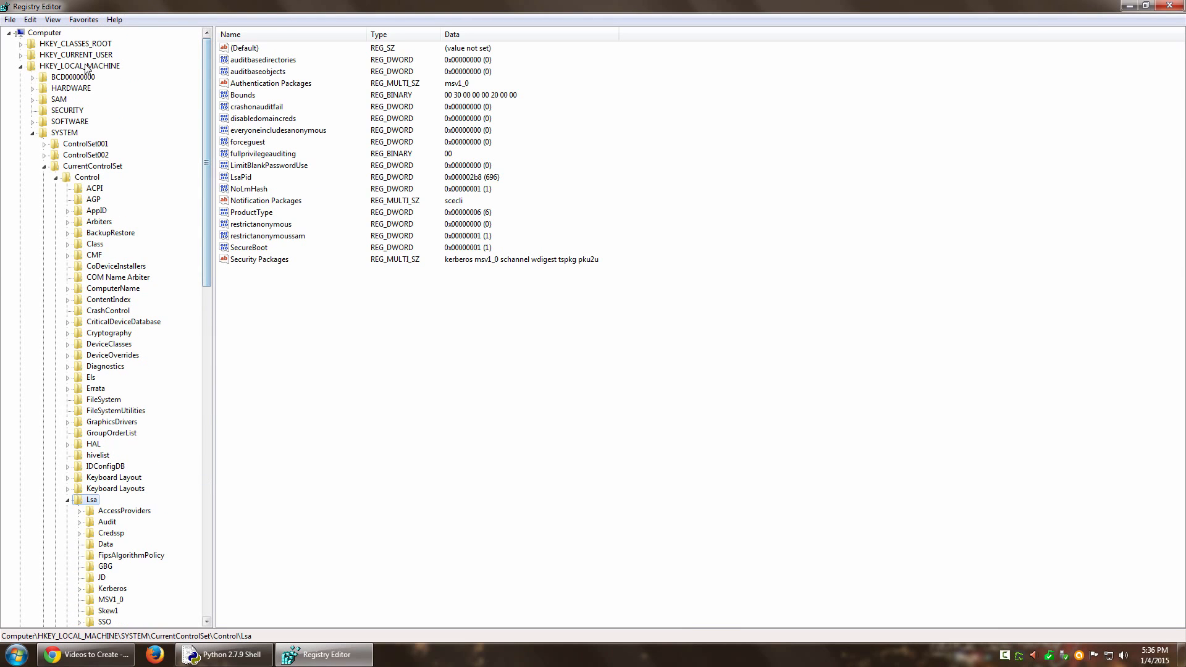
click(79, 65)
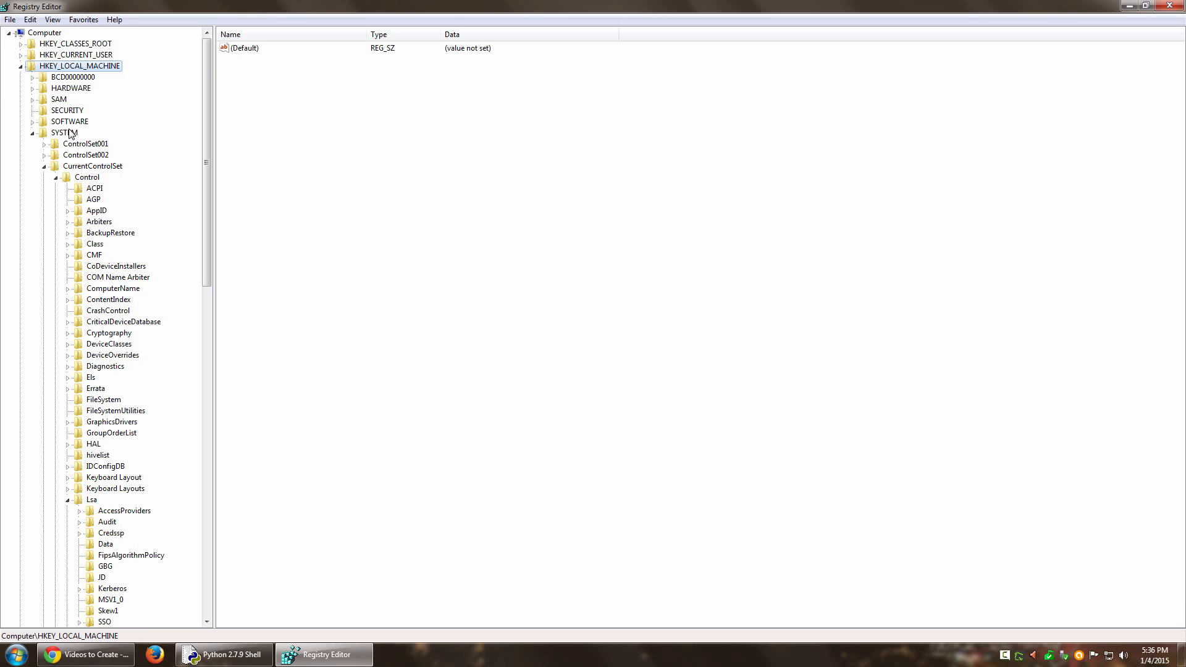
click(93, 166)
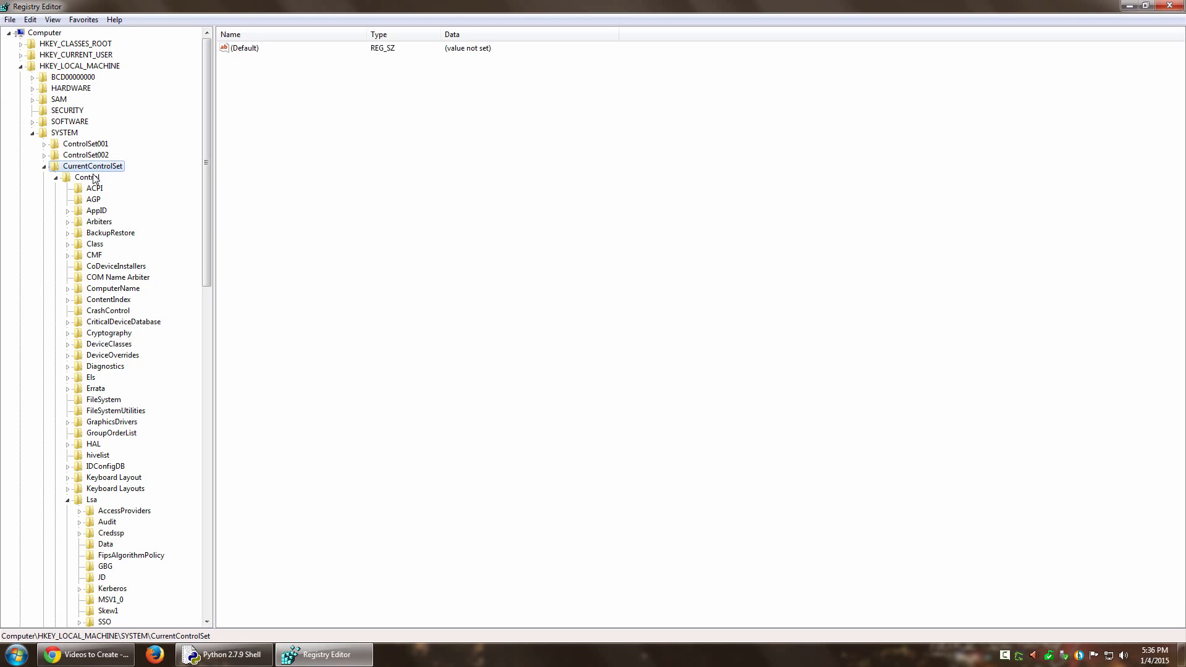
click(88, 176)
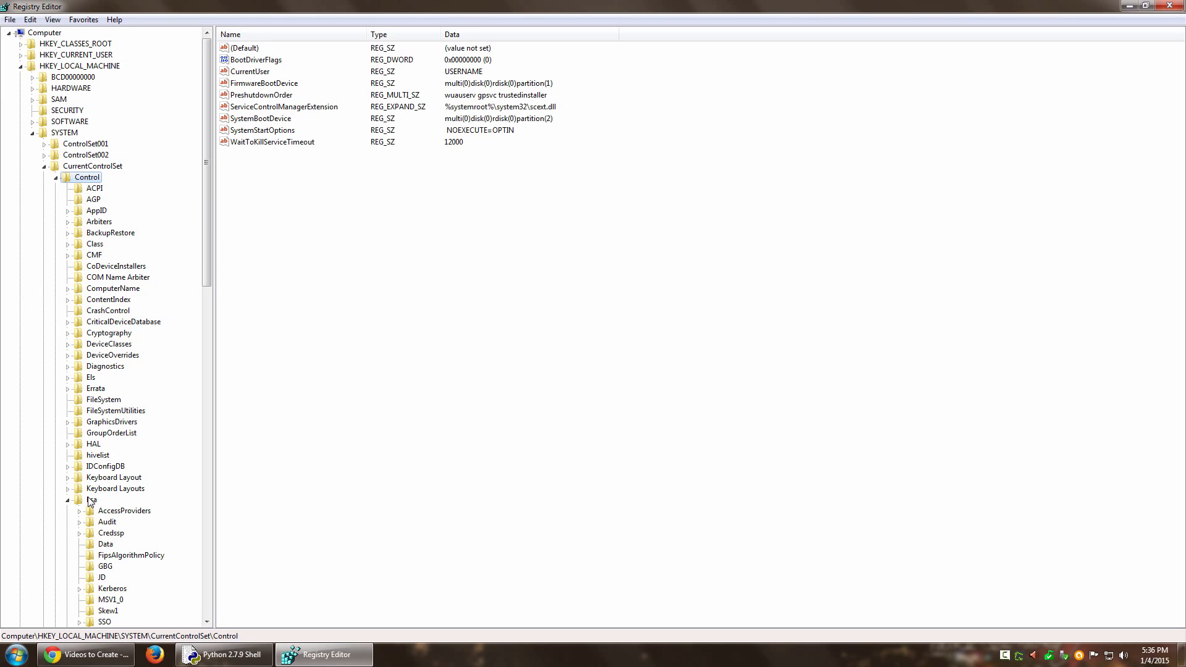
click(92, 501)
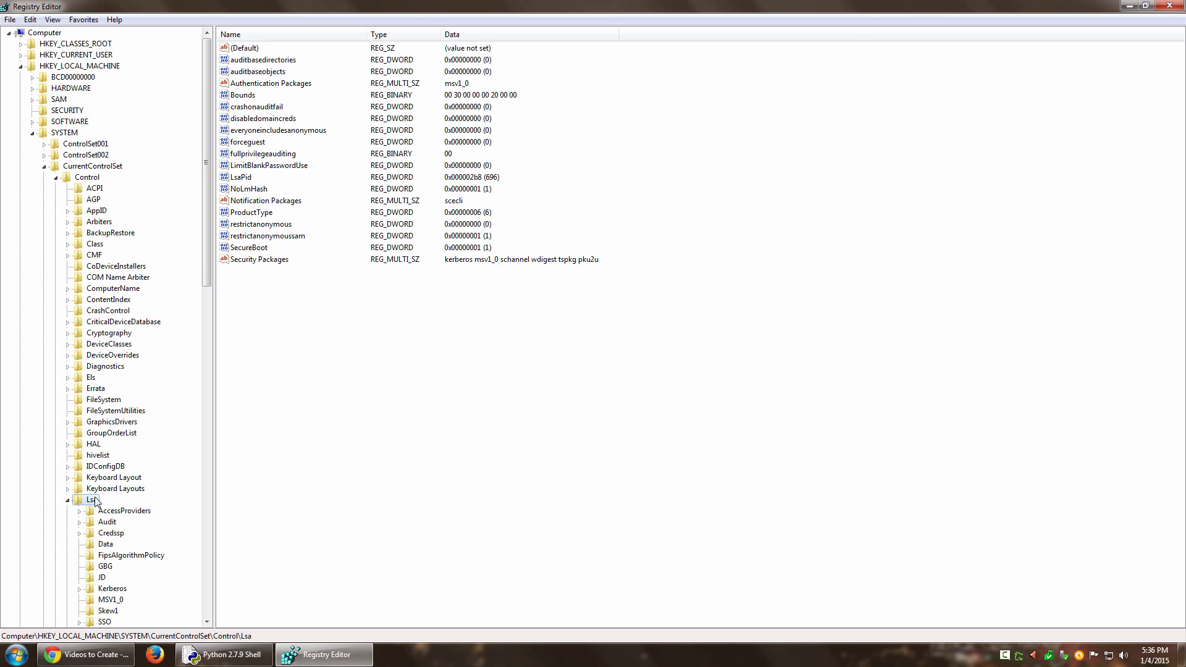
click(90, 499)
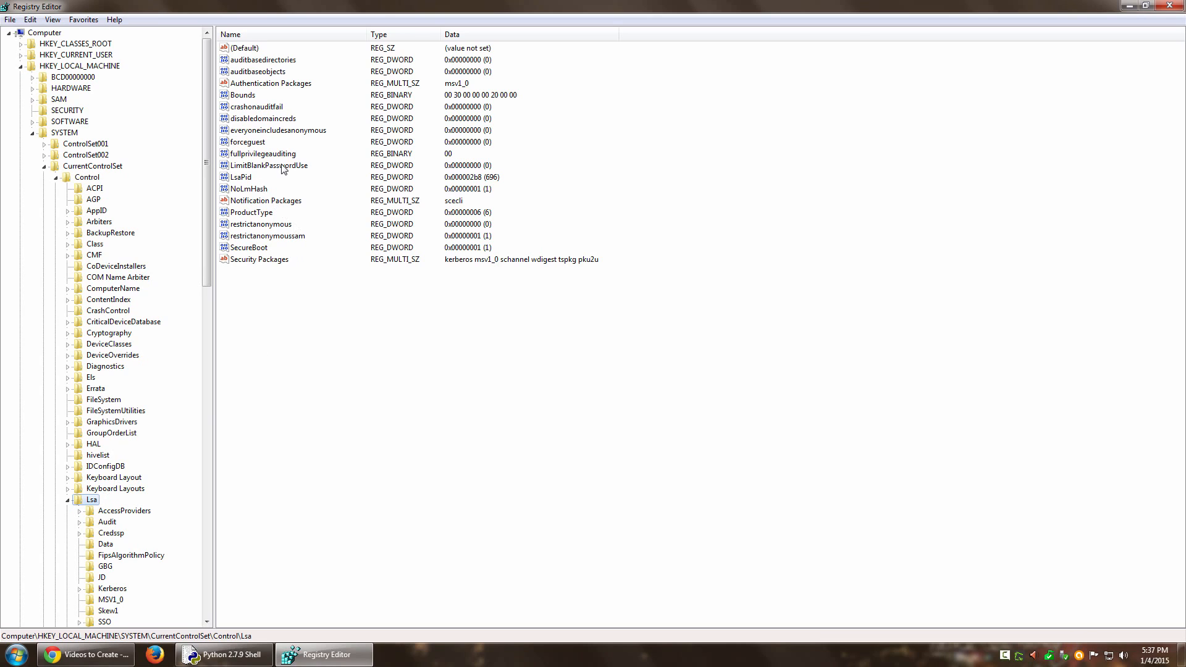
click(268, 164)
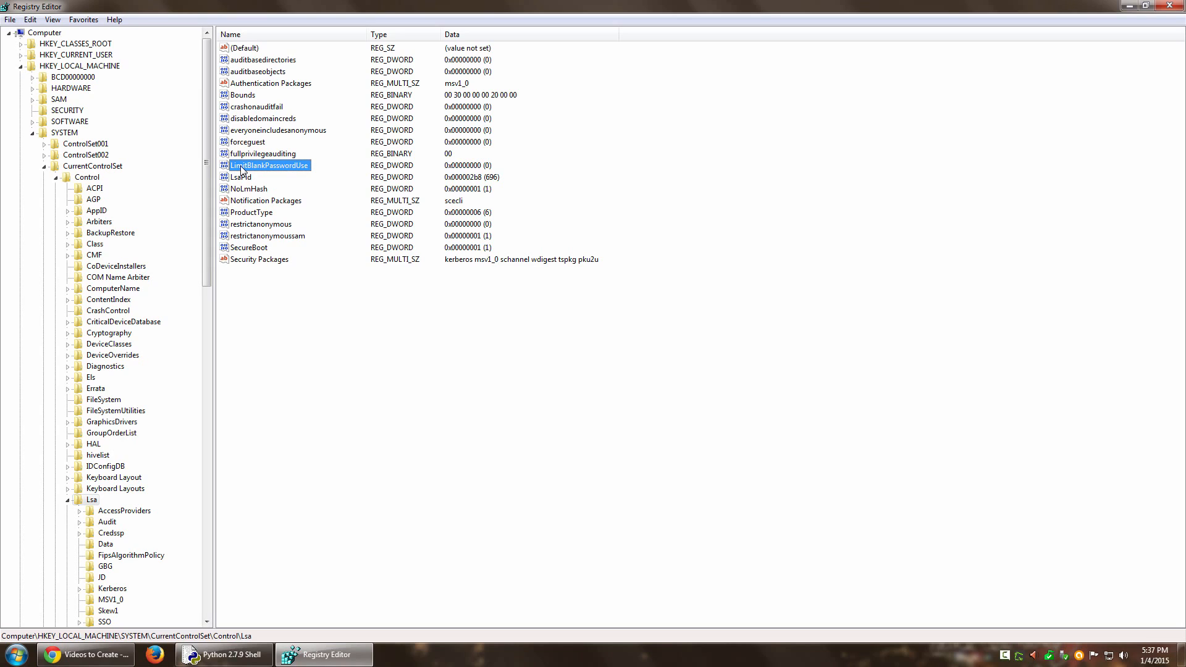
mouse_move(491, 176)
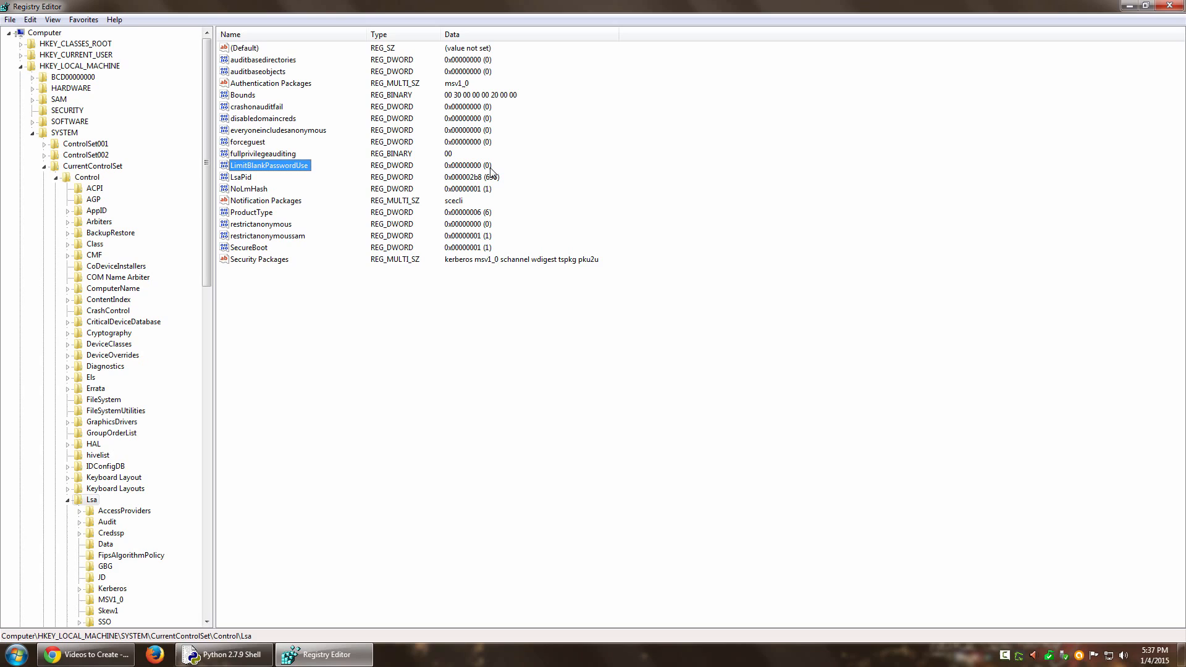
mouse_move(465, 181)
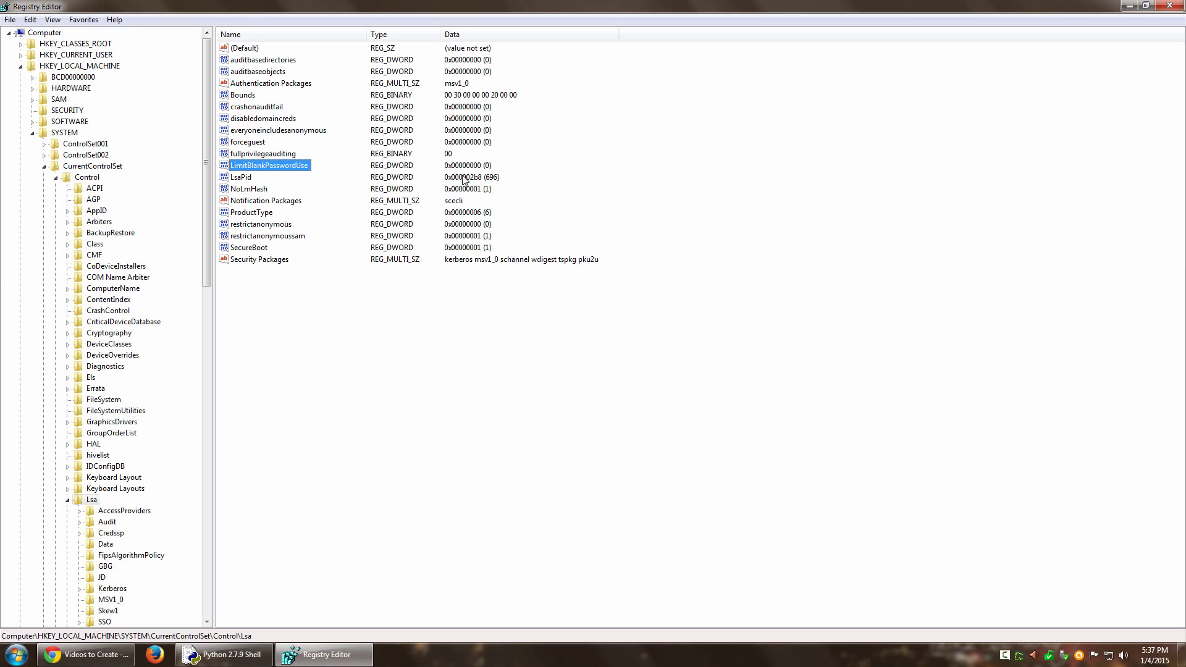
double_click(267, 164)
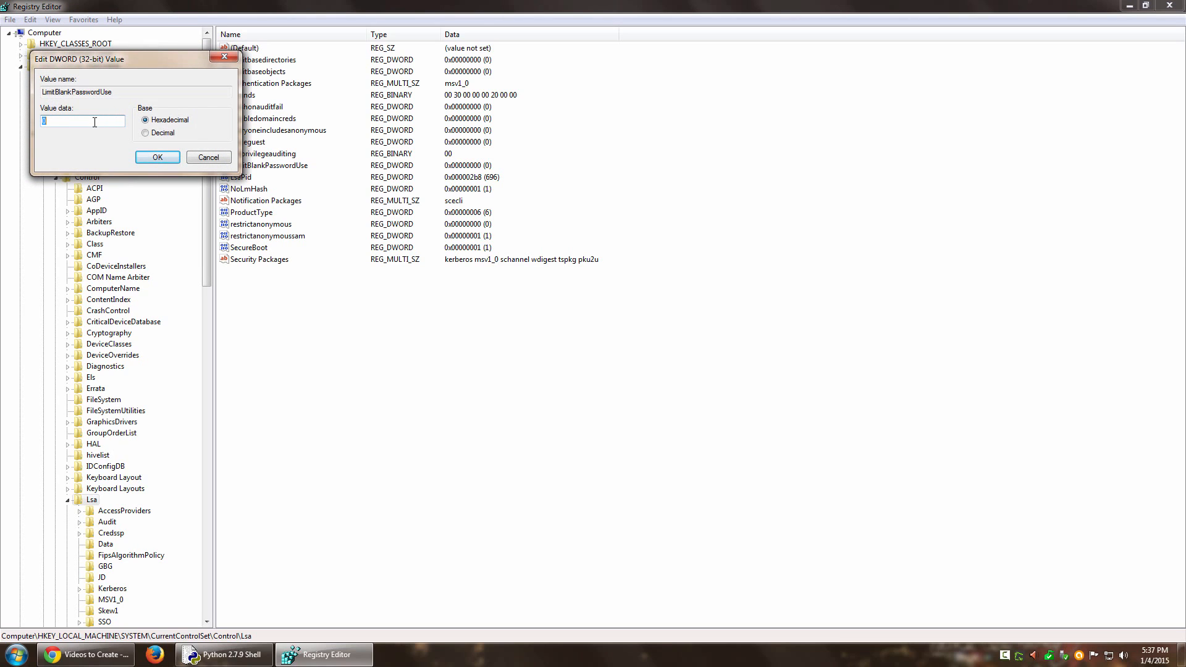
mouse_move(11, 124)
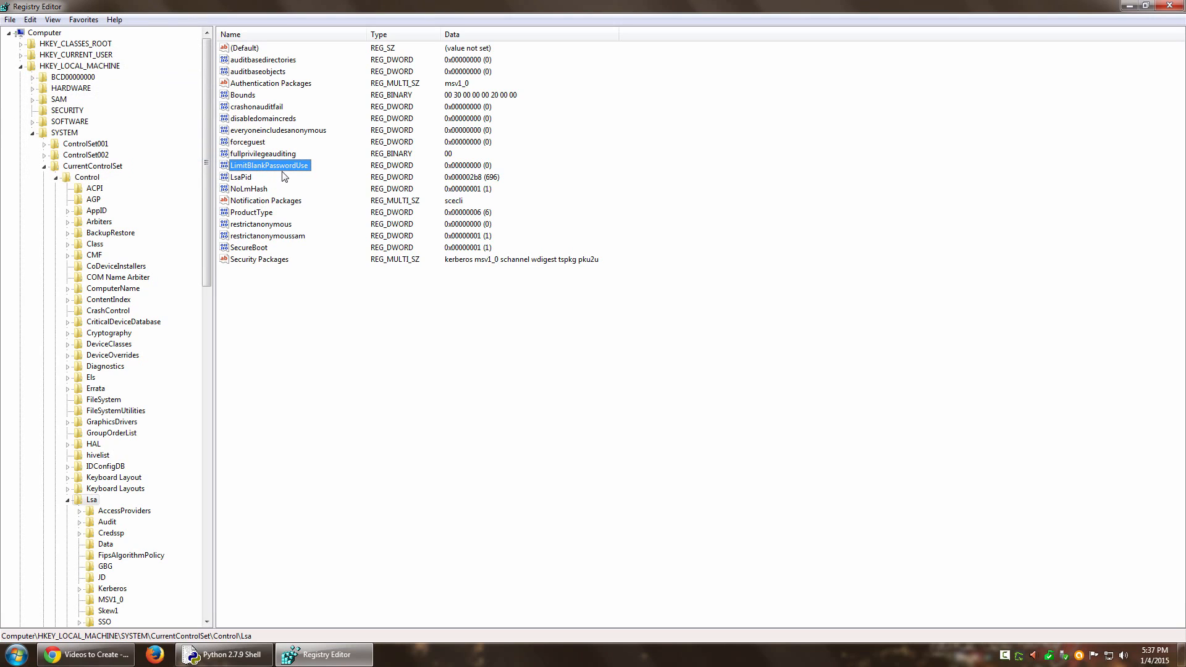
mouse_move(286, 176)
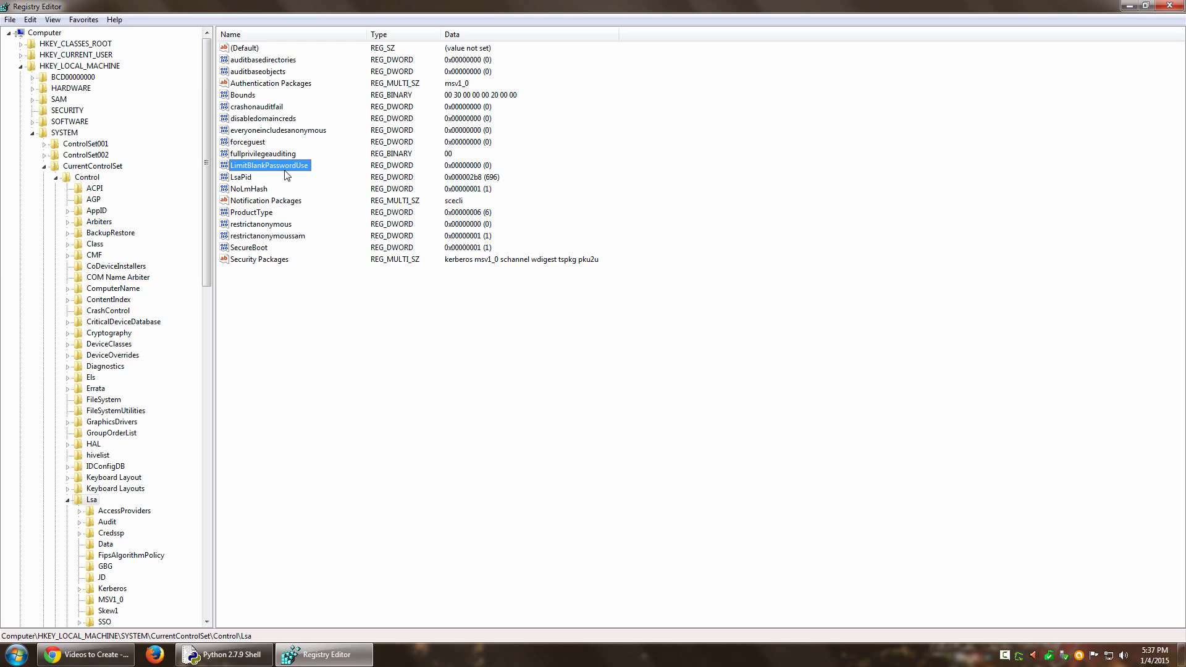
double_click(270, 164)
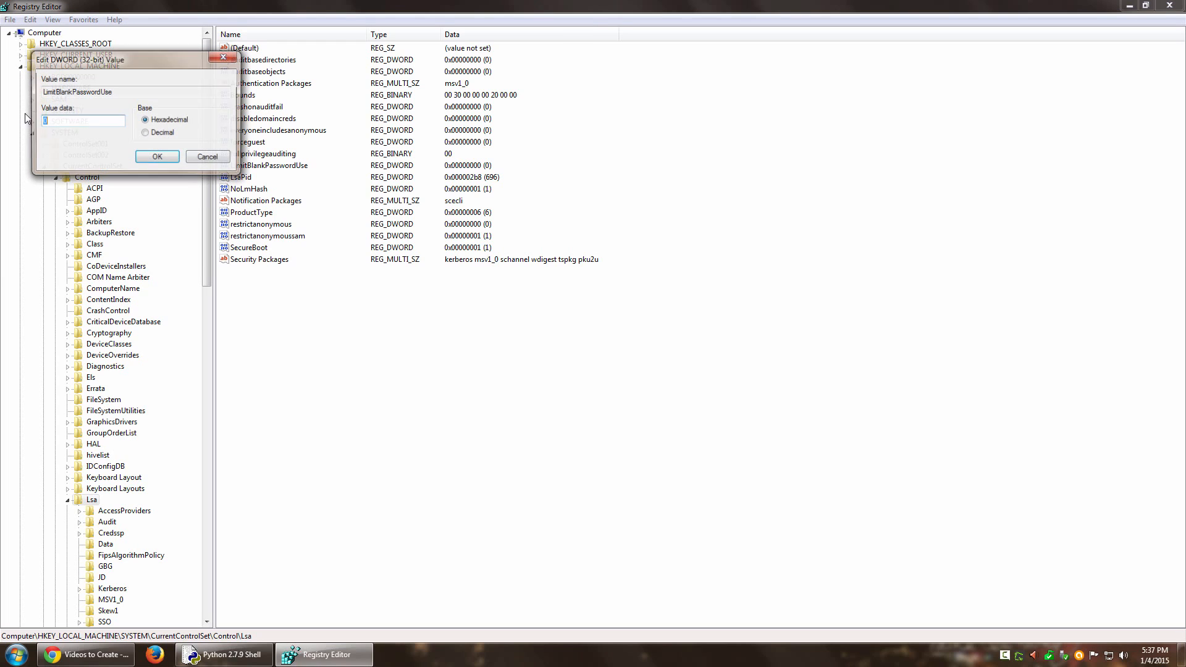
click(157, 157)
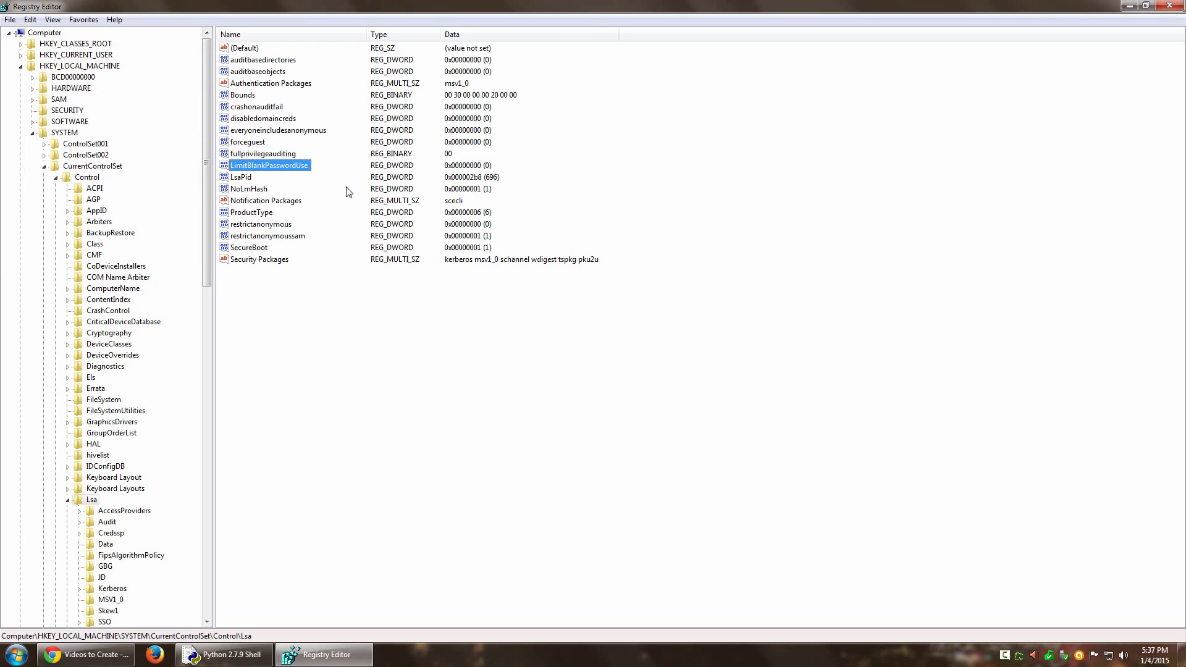